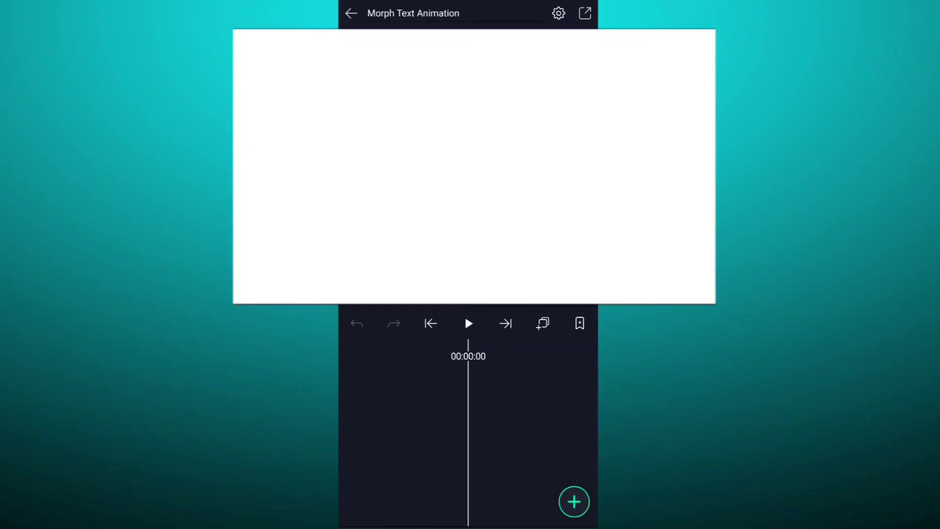
# Add a black YES text layer in heavy rounded Dunkin Sans at 80pt, centred on the canvas.
pyautogui.click(574, 501)
pyautogui.write('YES')
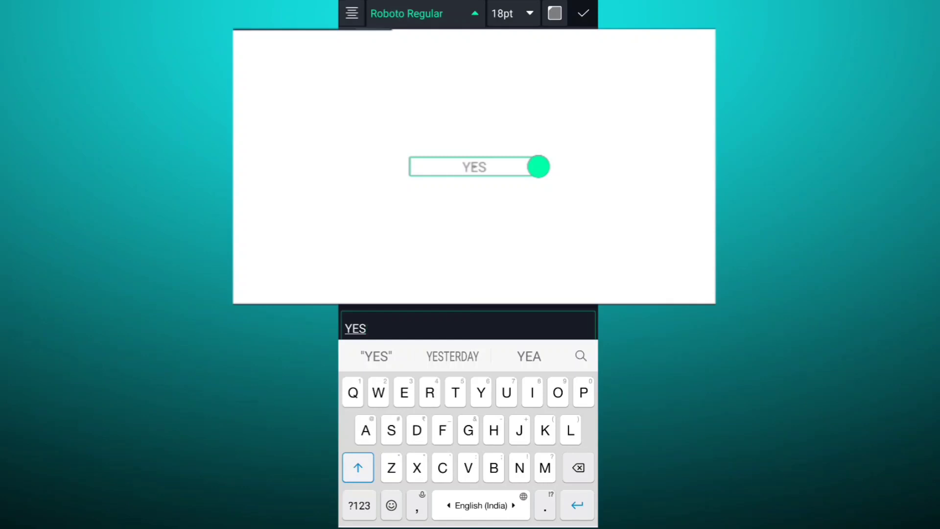
pyautogui.click(408, 13)
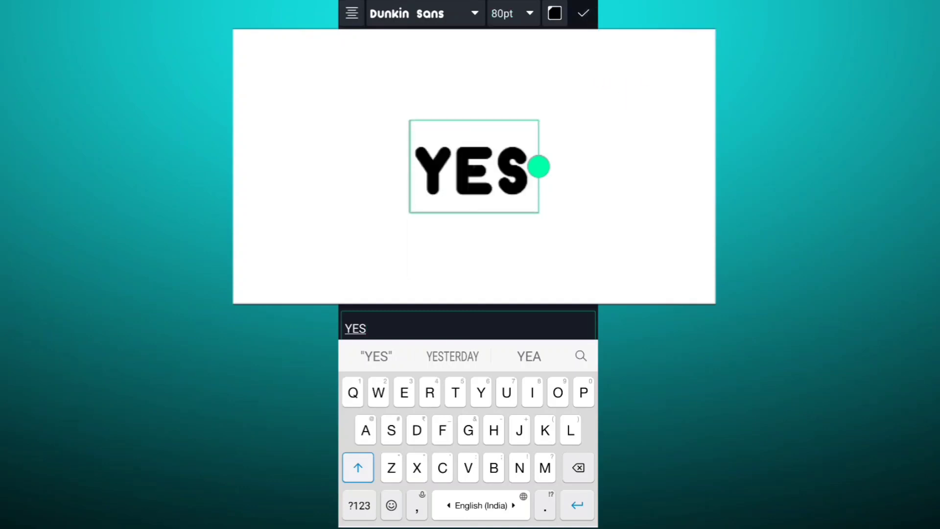
pyautogui.click(585, 14)
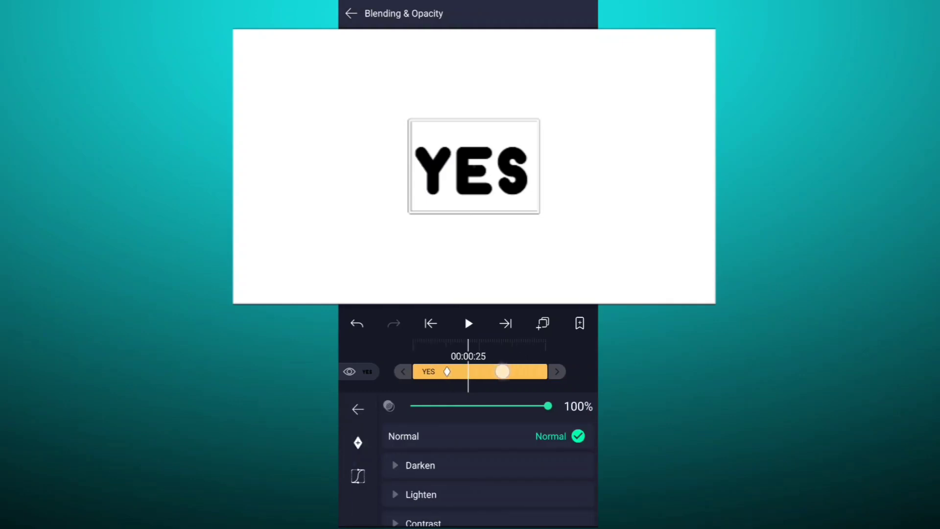
# Fade the YES layer from full opacity down to 38% between two keyframes.
pyautogui.moveTo(503, 372); pyautogui.dragTo(475, 393)
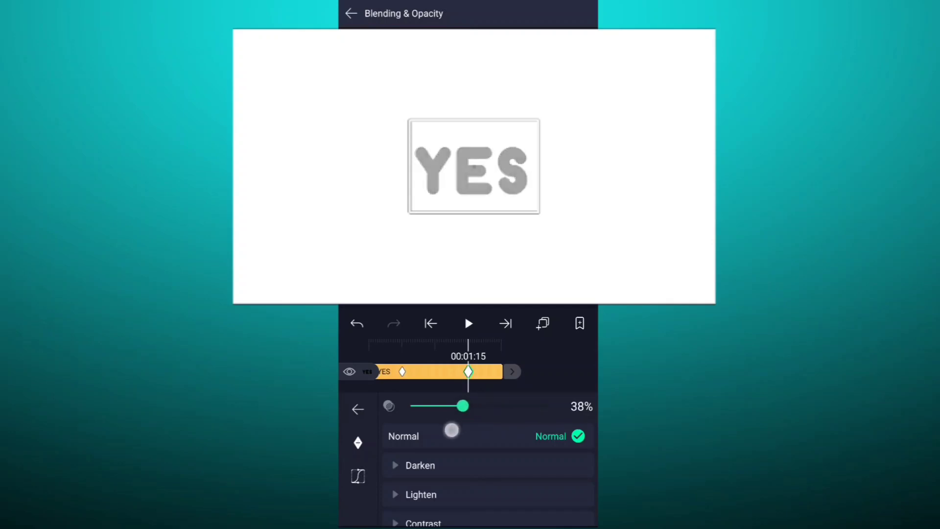
pyautogui.moveTo(459, 406); pyautogui.dragTo(411, 406)
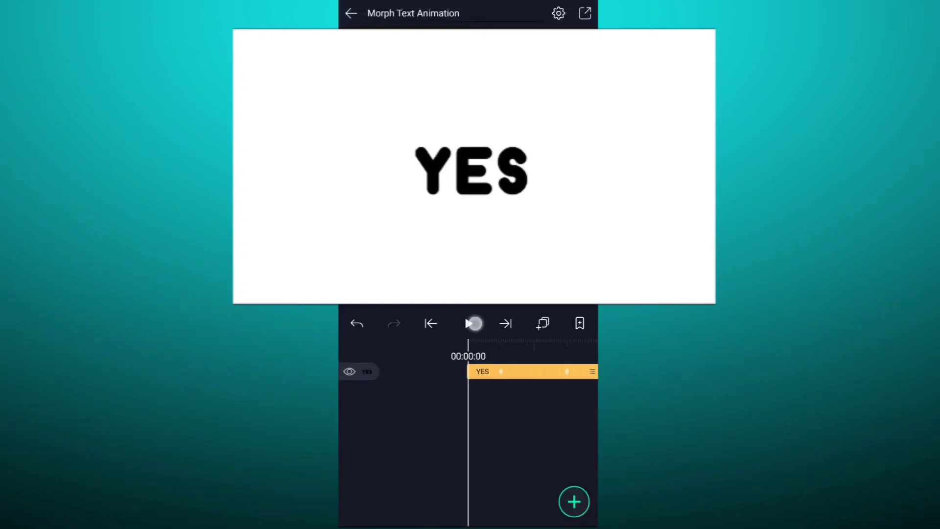
# Duplicate YES, retype the copy as NO, and keyframe its opacity over time.
pyautogui.click(468, 323)
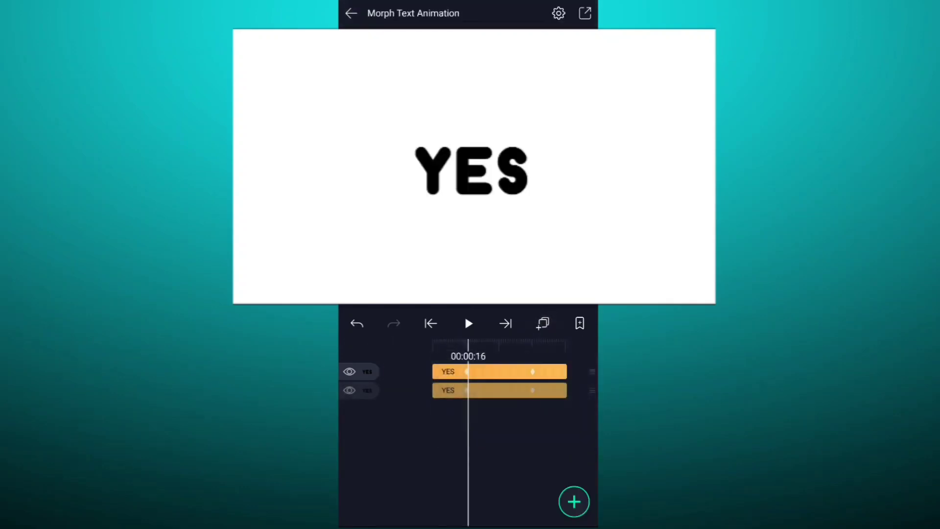
pyautogui.doubleClick(470, 170)
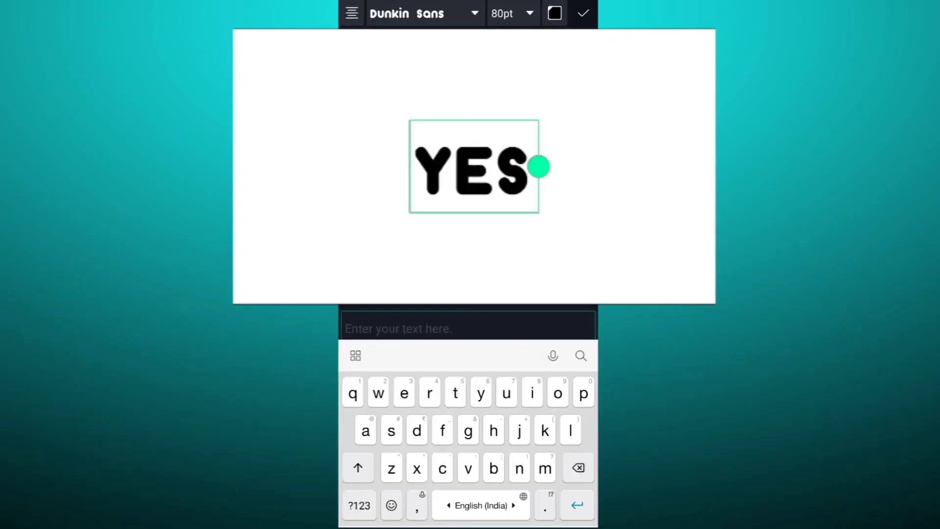
pyautogui.write('NO')
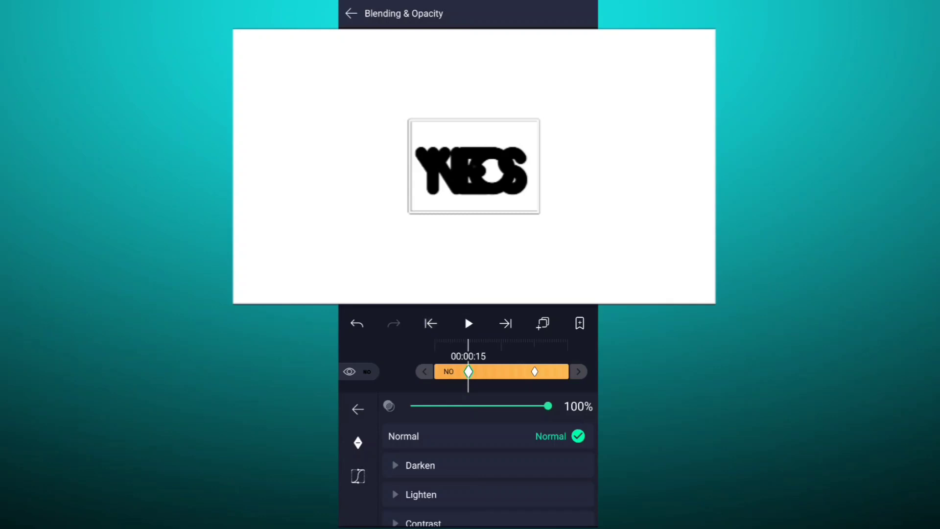
pyautogui.moveTo(546, 405); pyautogui.dragTo(410, 405)
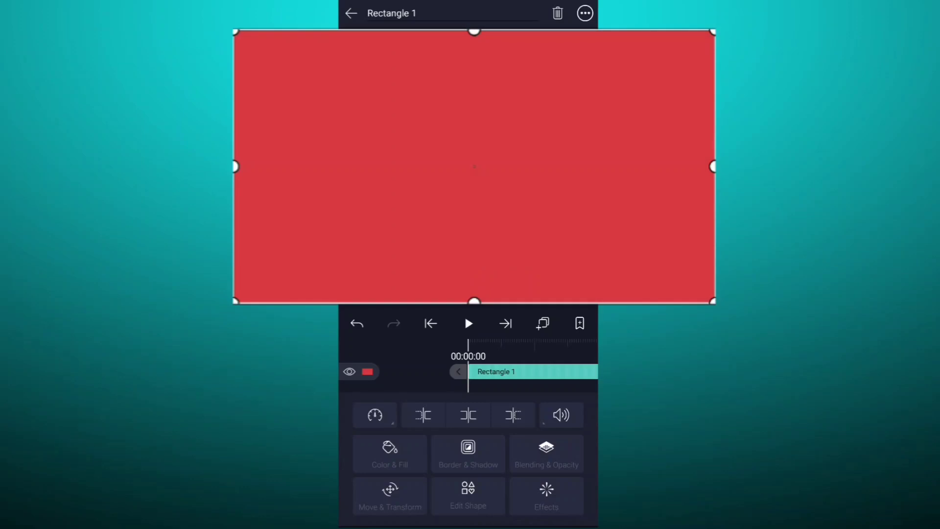
# Apply a Copy Background effect from the Other category to Rectangle 1.
pyautogui.click(546, 496)
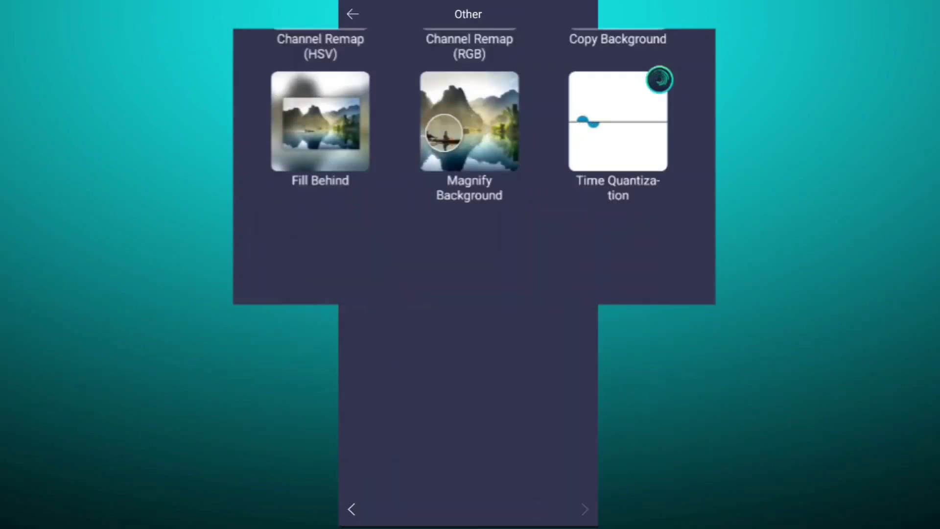
pyautogui.click(618, 119)
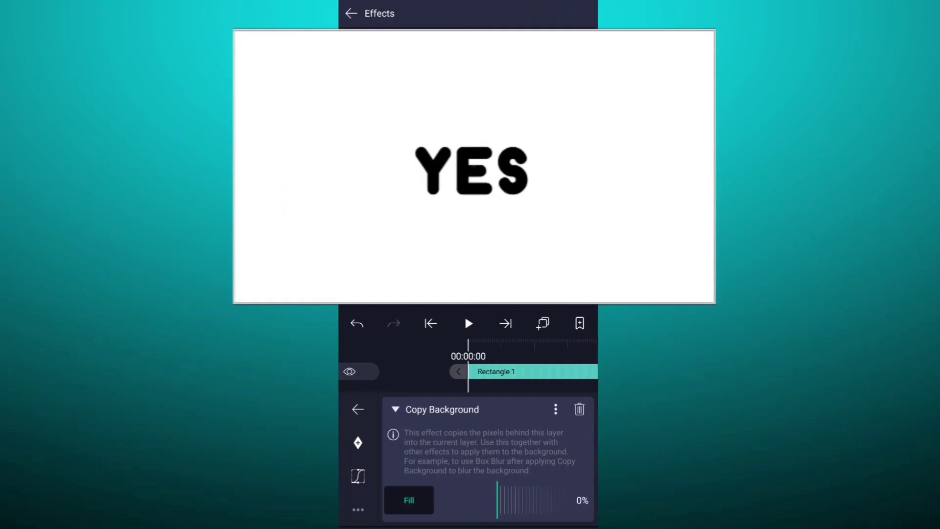
pyautogui.click(395, 409)
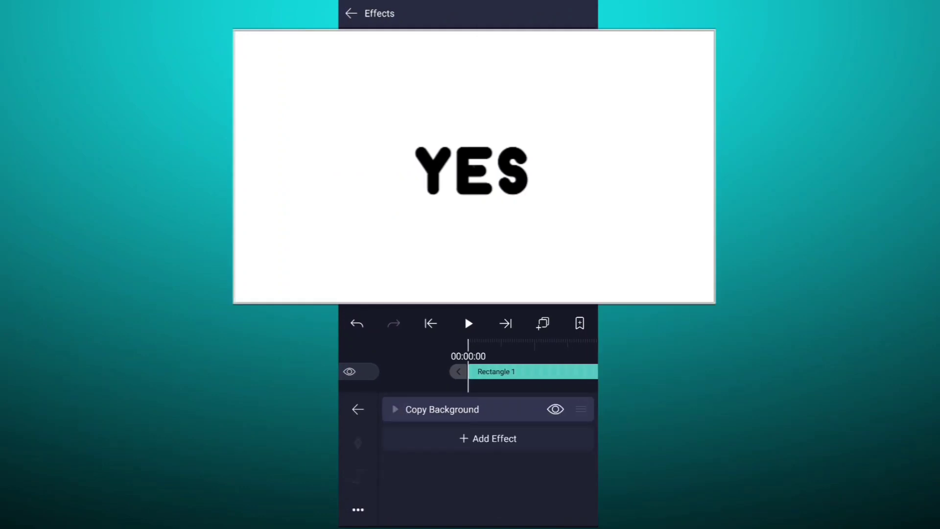
# Add Gaussian Blur at keyframed strength 0.500 with cubic bezier easing on the rectangle.
pyautogui.click(487, 438)
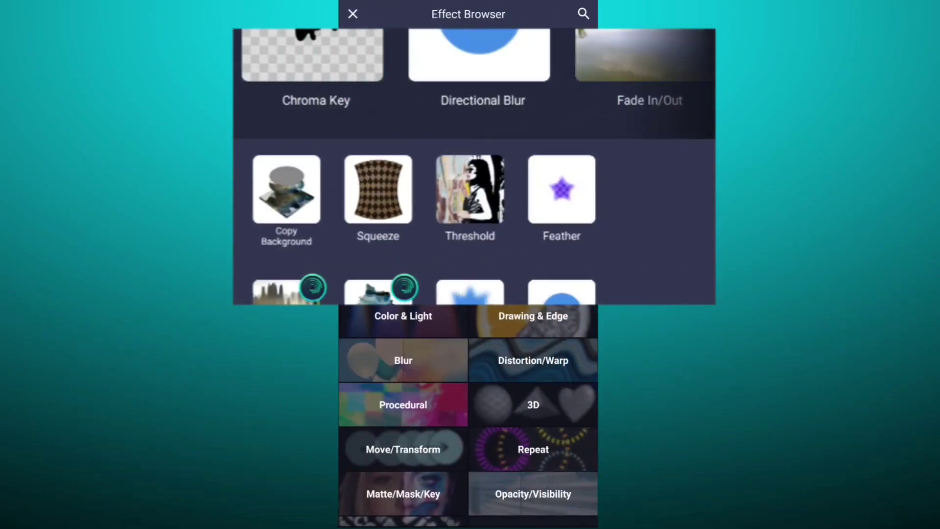
pyautogui.click(404, 361)
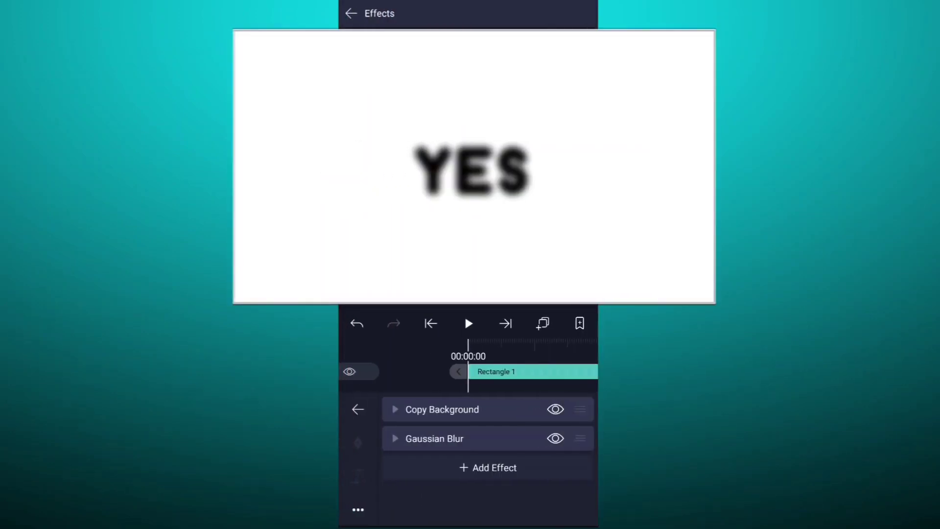
pyautogui.click(395, 439)
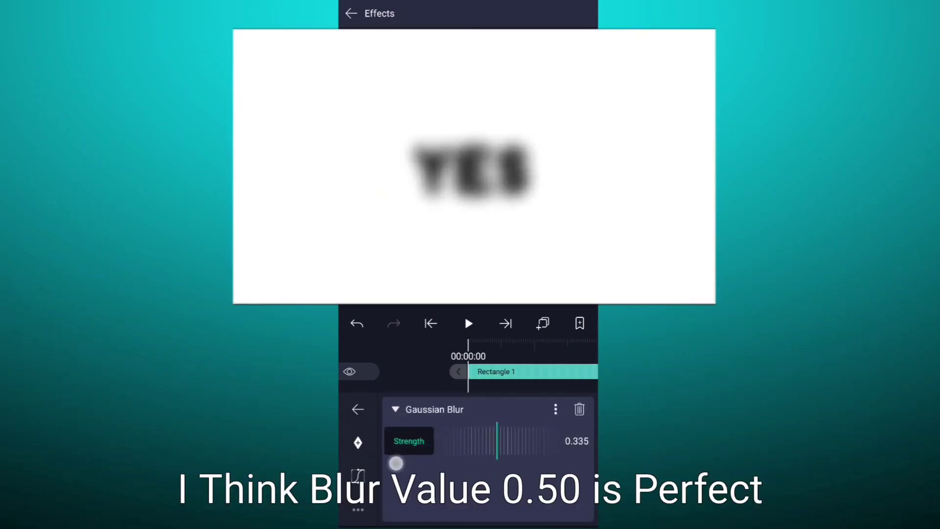
pyautogui.moveTo(395, 463); pyautogui.dragTo(454, 458)
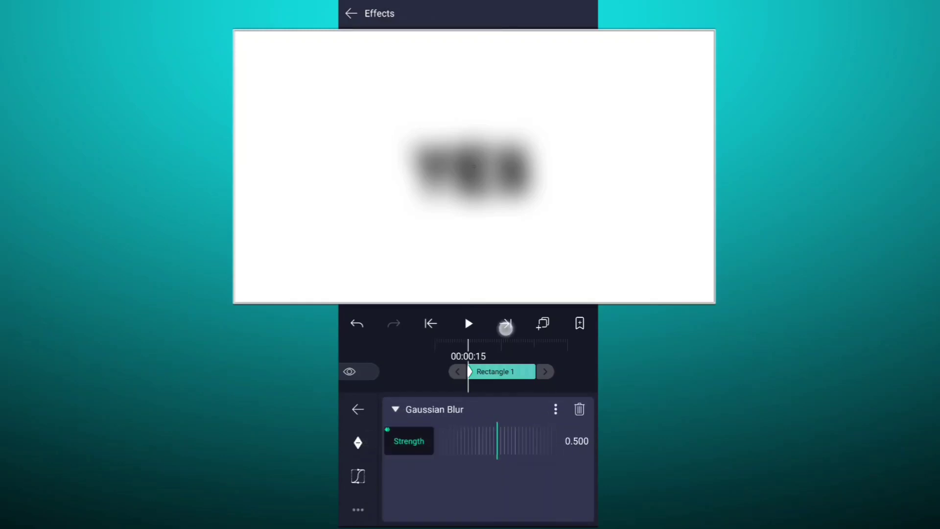
pyautogui.click(505, 323)
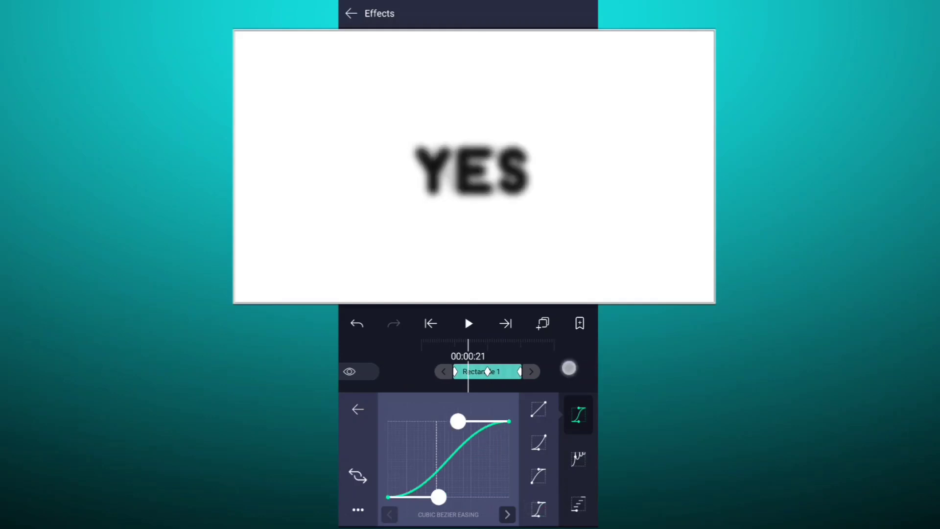
pyautogui.click(356, 409)
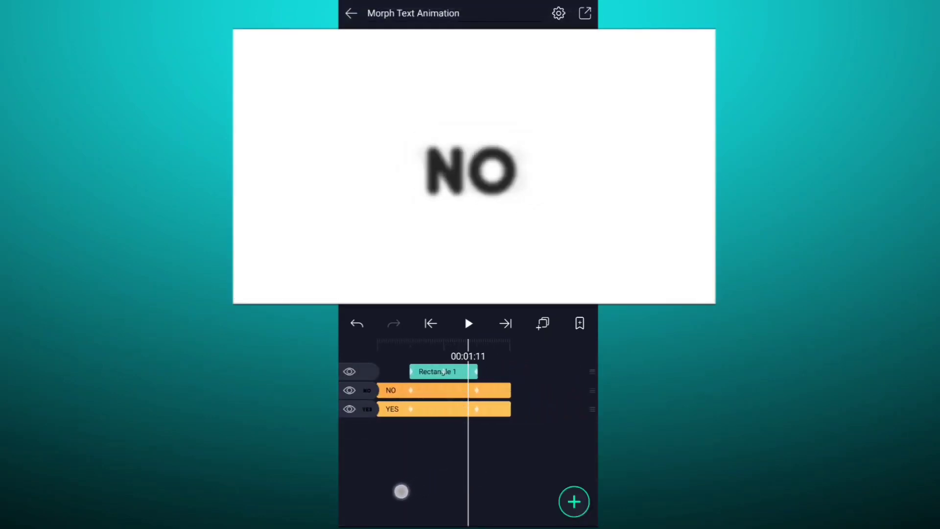
# Add a Threshold effect at 0.64 so the blurred letters turn solid black, and scrub the morph.
pyautogui.click(444, 371)
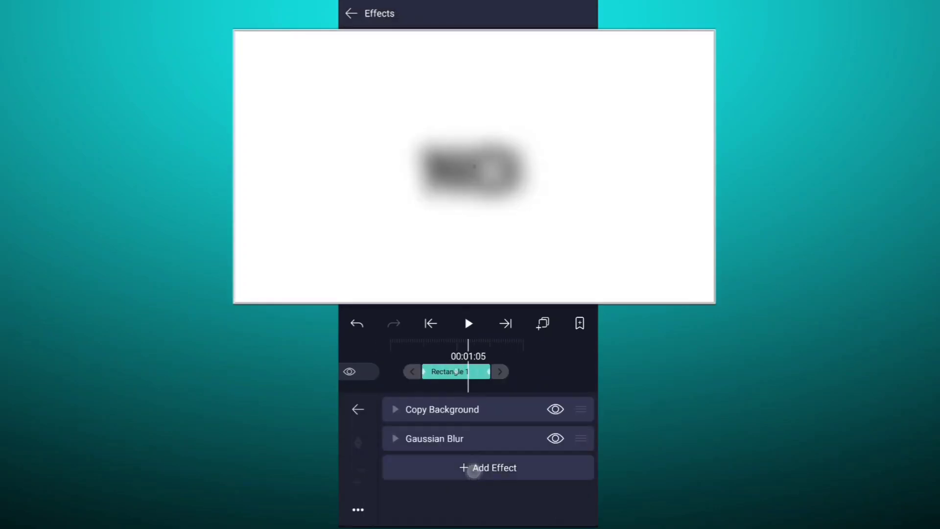
pyautogui.click(488, 467)
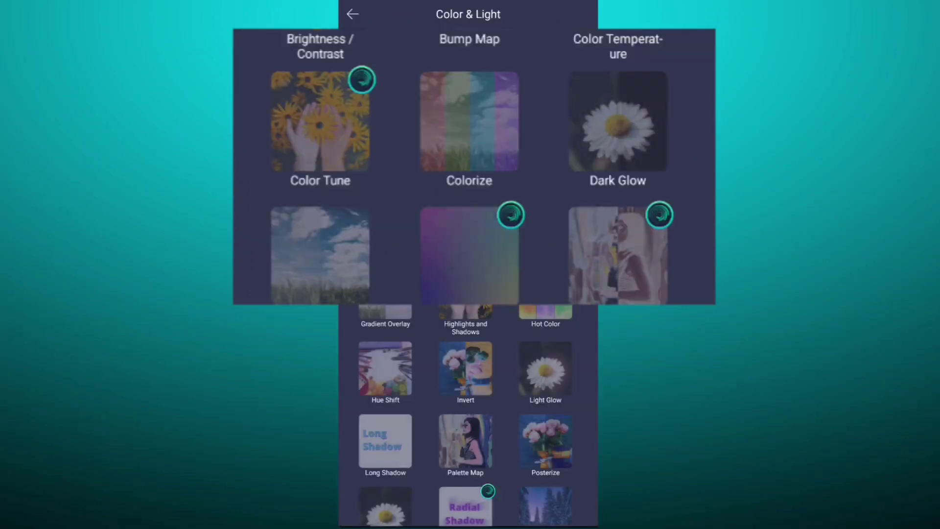
pyautogui.scroll(-3)
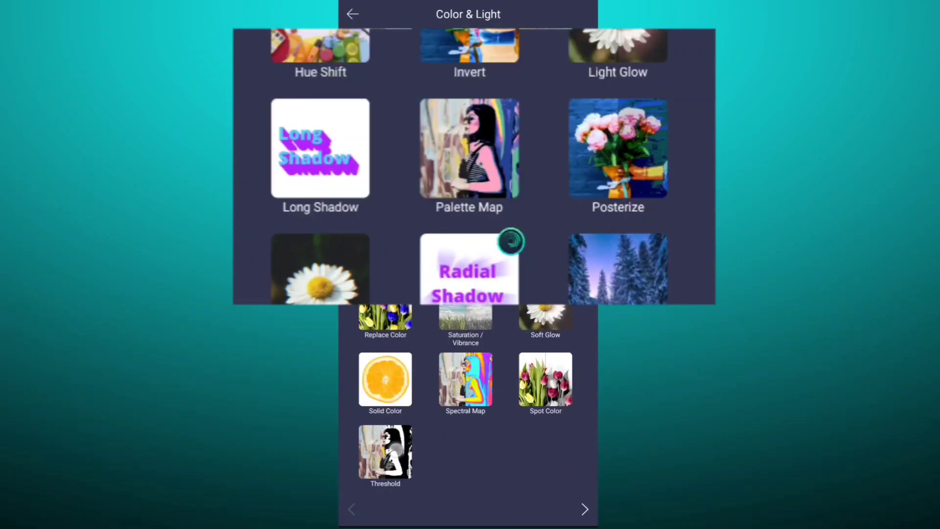
pyautogui.click(385, 451)
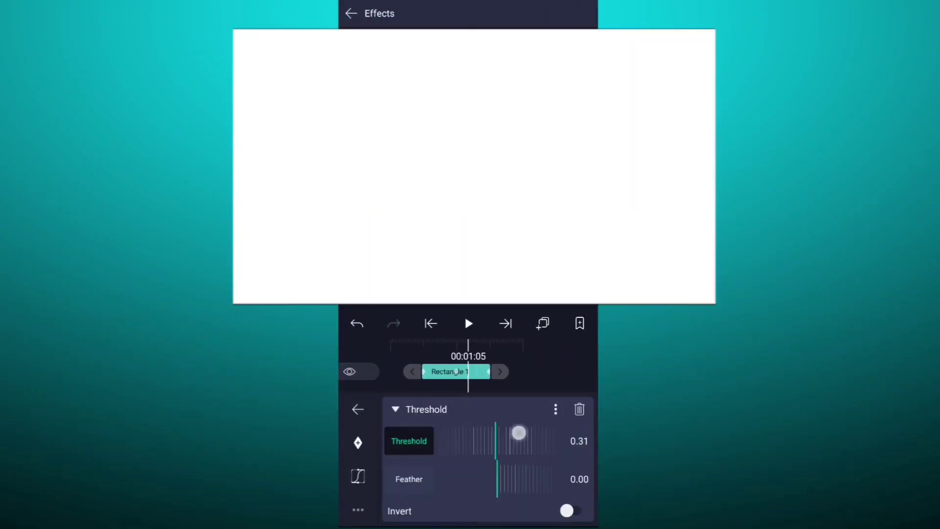
pyautogui.moveTo(518, 433); pyautogui.dragTo(541, 456)
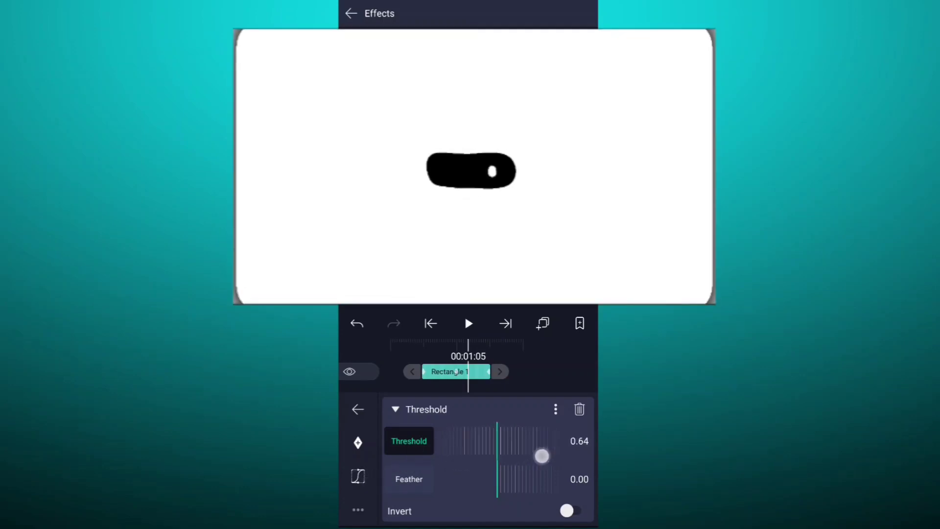
pyautogui.moveTo(541, 455); pyautogui.dragTo(506, 475)
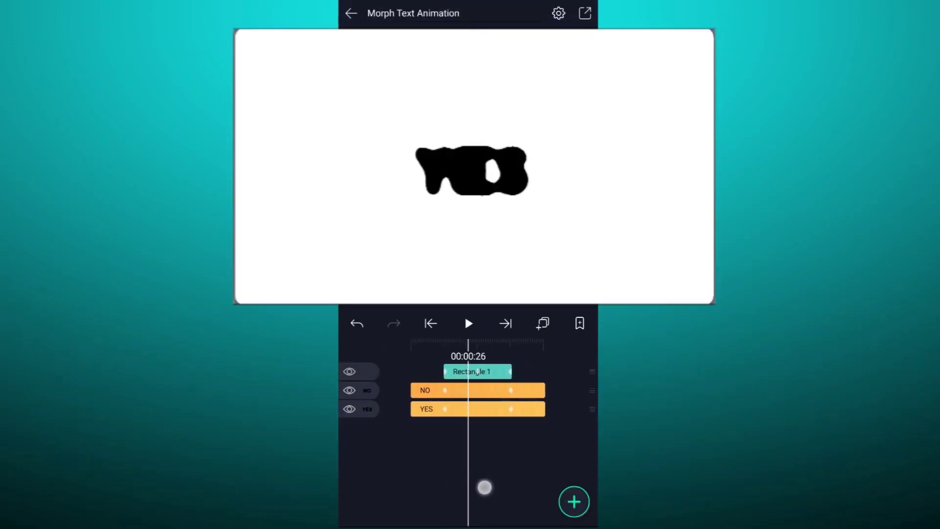
pyautogui.moveTo(485, 486); pyautogui.dragTo(437, 464)
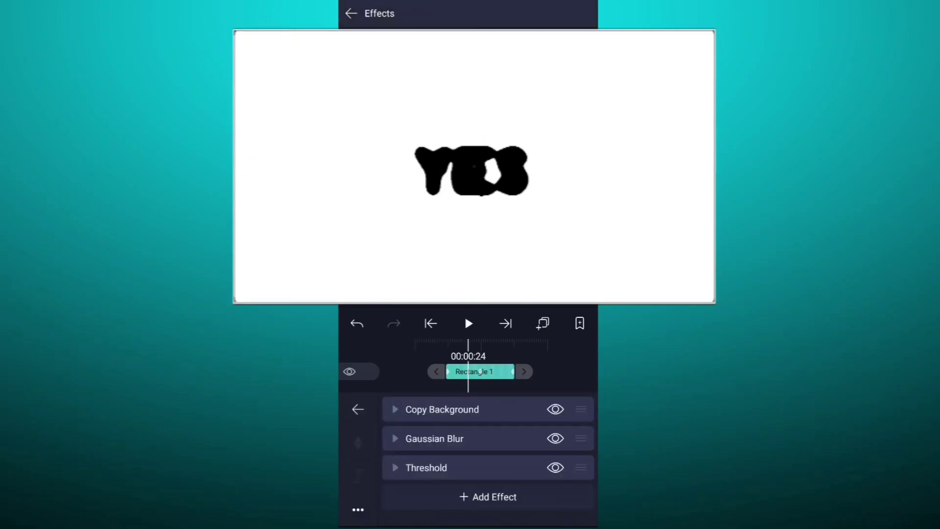
# Add Turbulent Displace from Distortion/Warp, keyframing strength from 0.250 down to about 0.022.
pyautogui.click(488, 496)
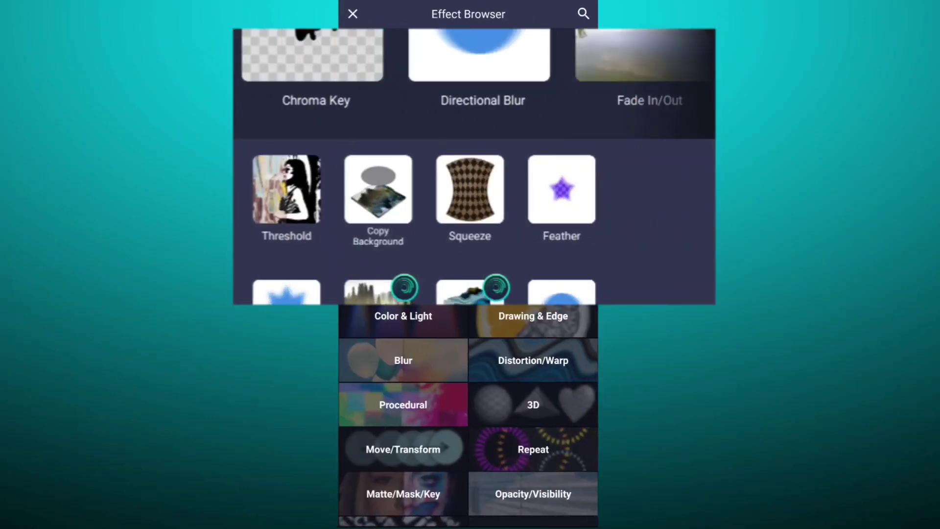
pyautogui.click(534, 361)
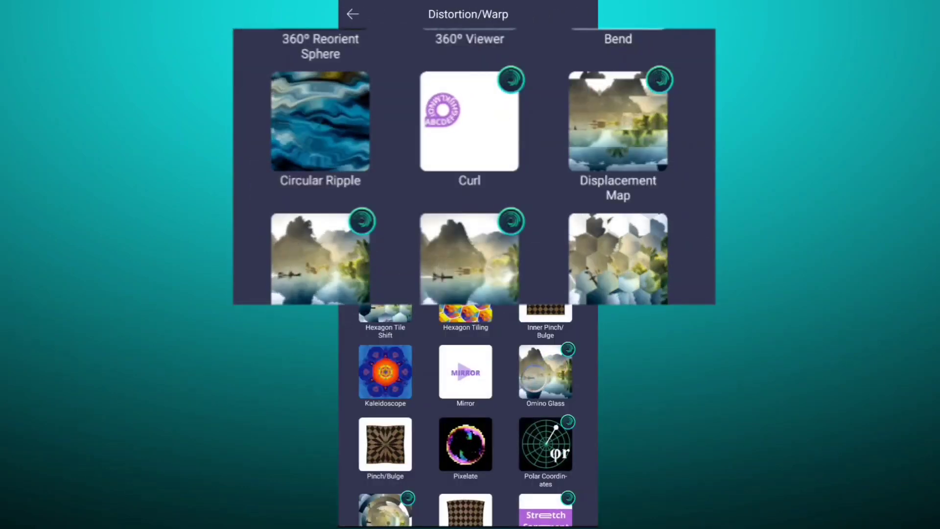
pyautogui.scroll(-3)
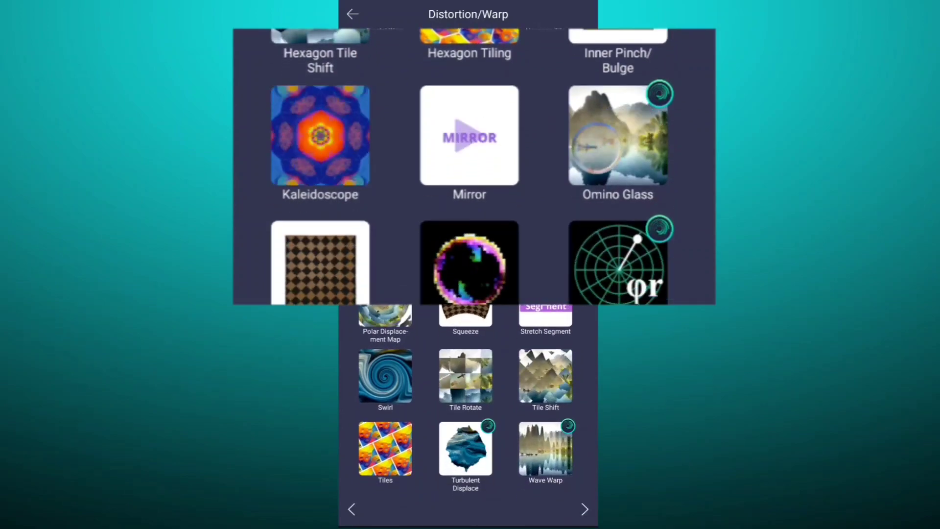
pyautogui.click(465, 448)
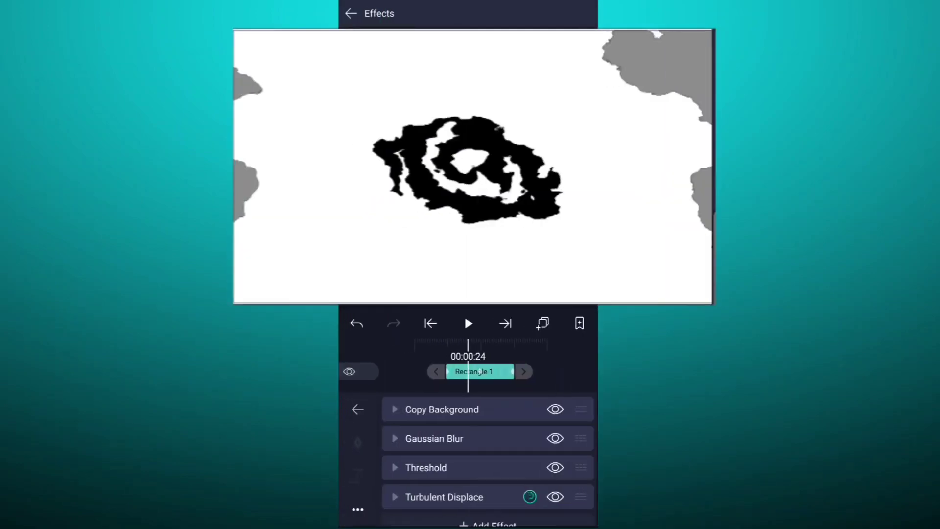
pyautogui.click(456, 497)
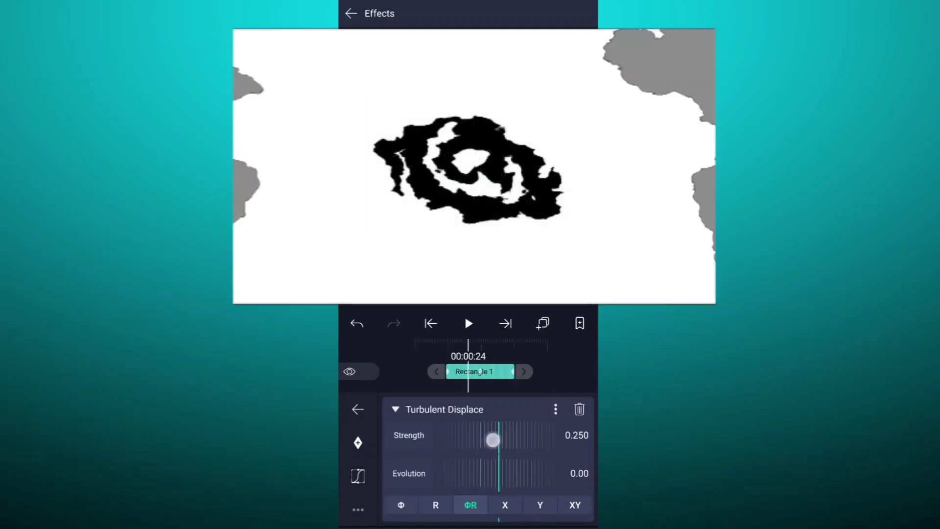
pyautogui.moveTo(492, 441); pyautogui.dragTo(483, 441)
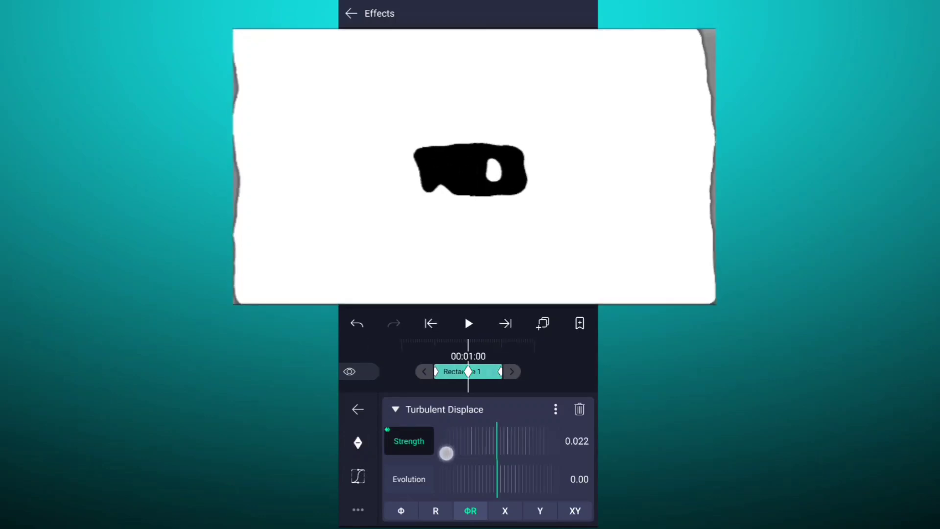
pyautogui.moveTo(446, 454); pyautogui.dragTo(430, 458)
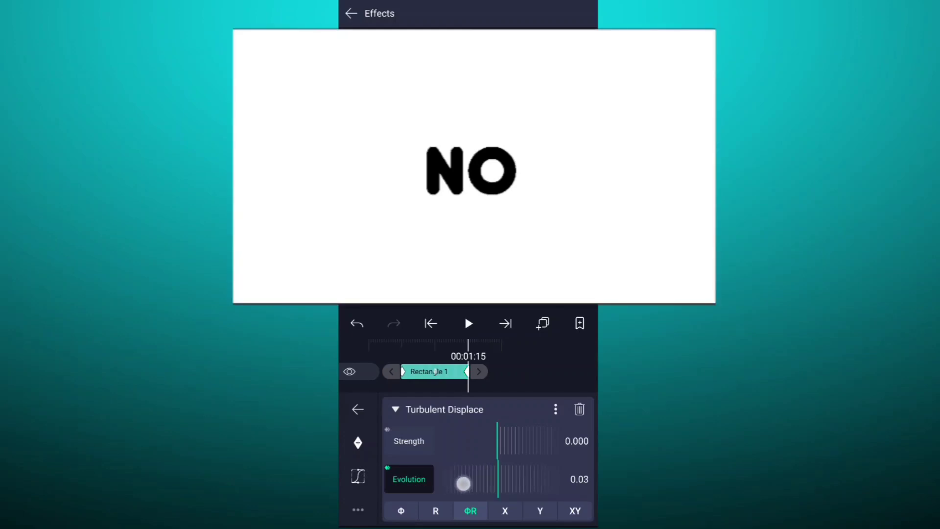
# Keyframe the Turbulent Displace evolution around 0.03–0.04 and go back to the timeline.
pyautogui.moveTo(463, 484); pyautogui.dragTo(457, 484)
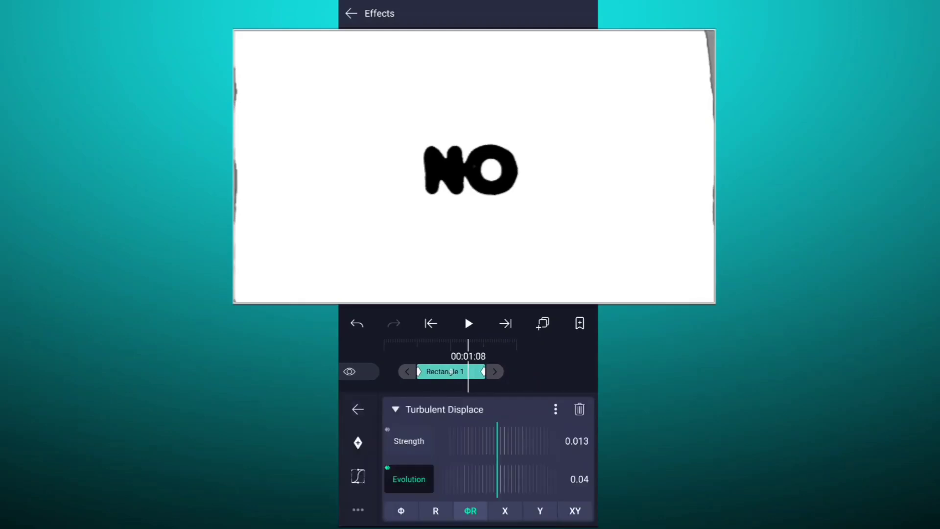
pyautogui.click(349, 14)
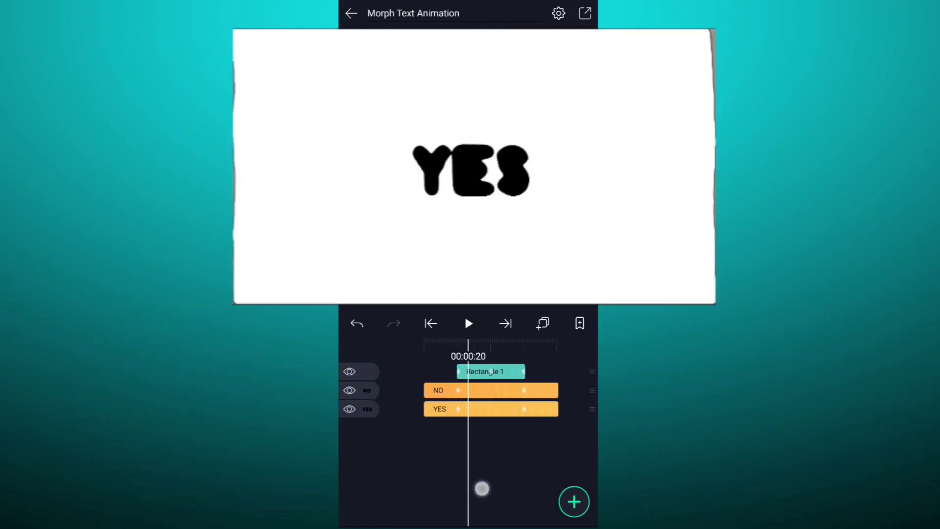
# Add a Squeeze effect with strength keyframed to about 0.35 at 00:01:00.
pyautogui.moveTo(482, 488); pyautogui.dragTo(442, 486)
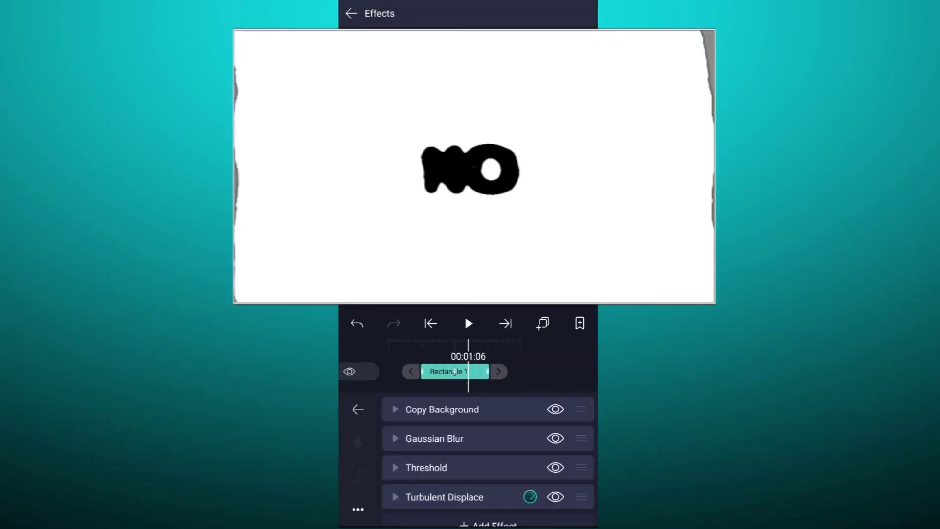
pyautogui.click(492, 523)
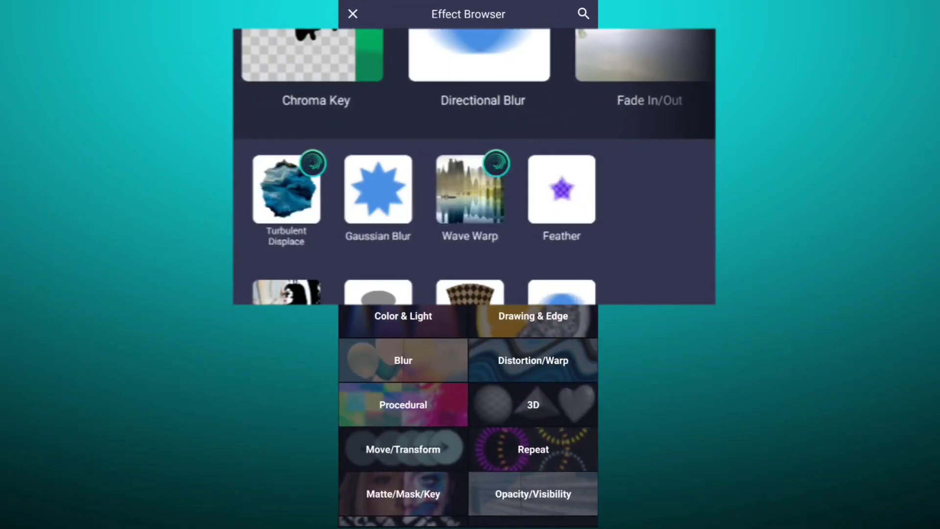
pyautogui.click(532, 360)
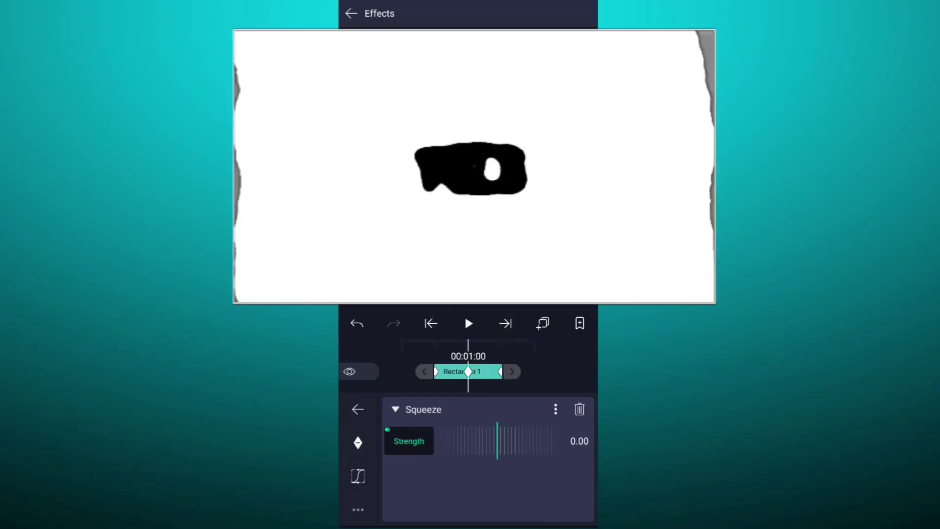
pyautogui.moveTo(497, 455); pyautogui.dragTo(486, 454)
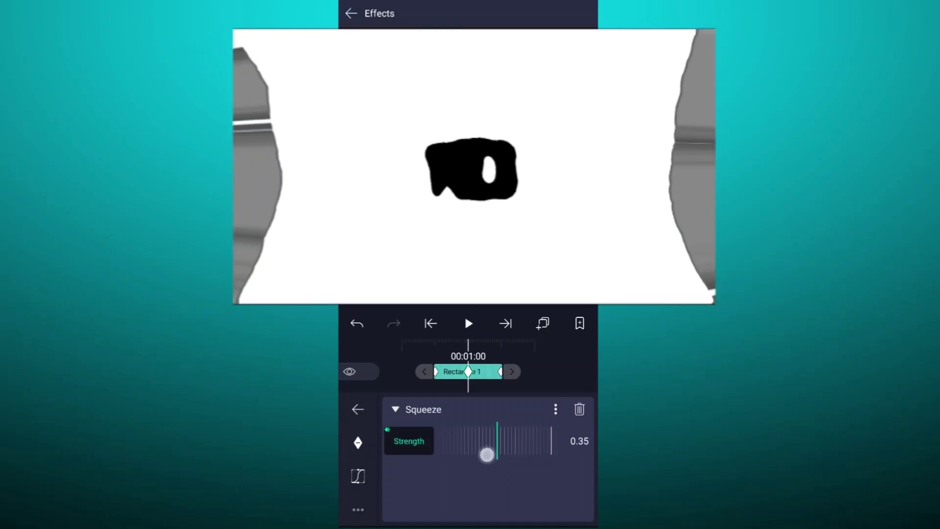
pyautogui.moveTo(487, 455); pyautogui.dragTo(467, 480)
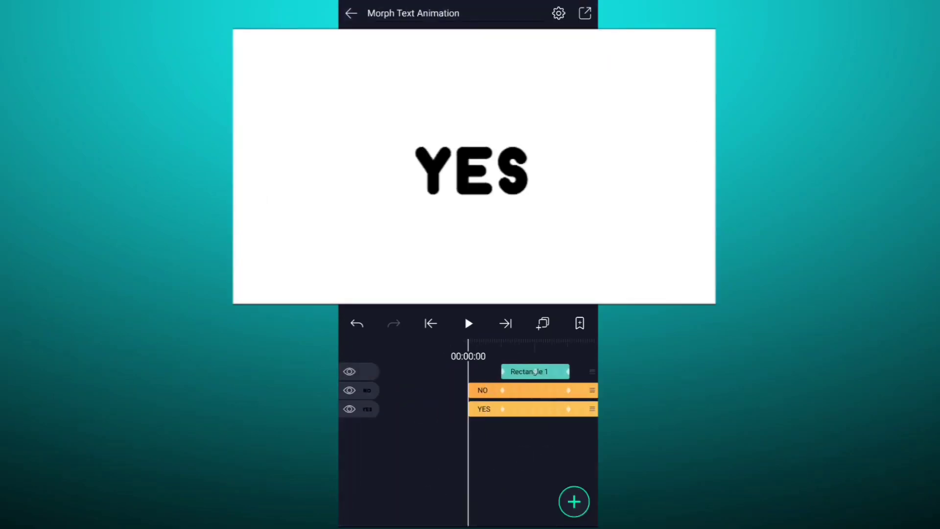
# Add a canvas-covering circle as a Group and Mask layer, then play back the morph.
pyautogui.click(469, 324)
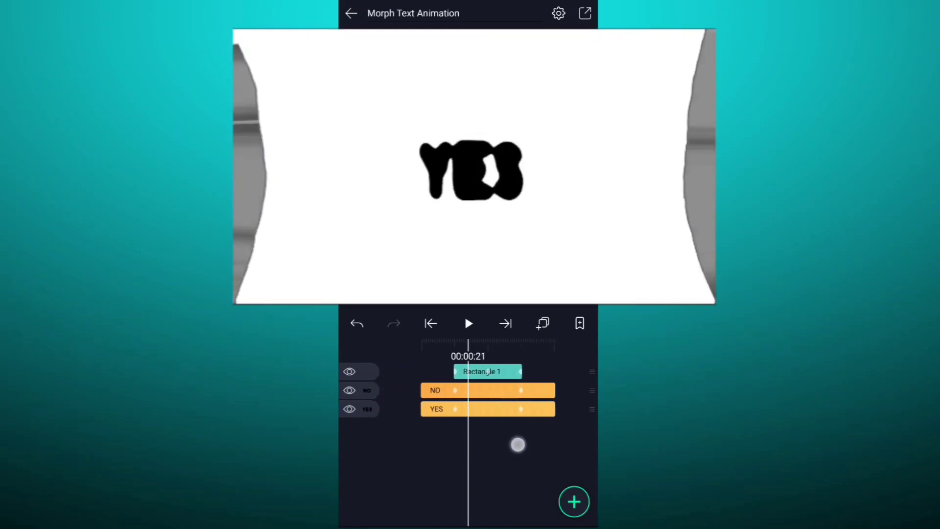
pyautogui.click(488, 371)
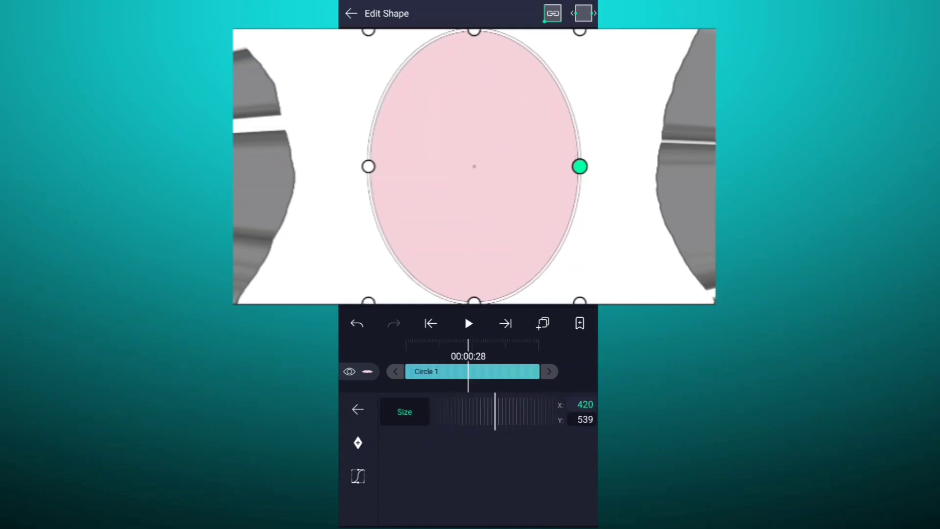
pyautogui.click(348, 14)
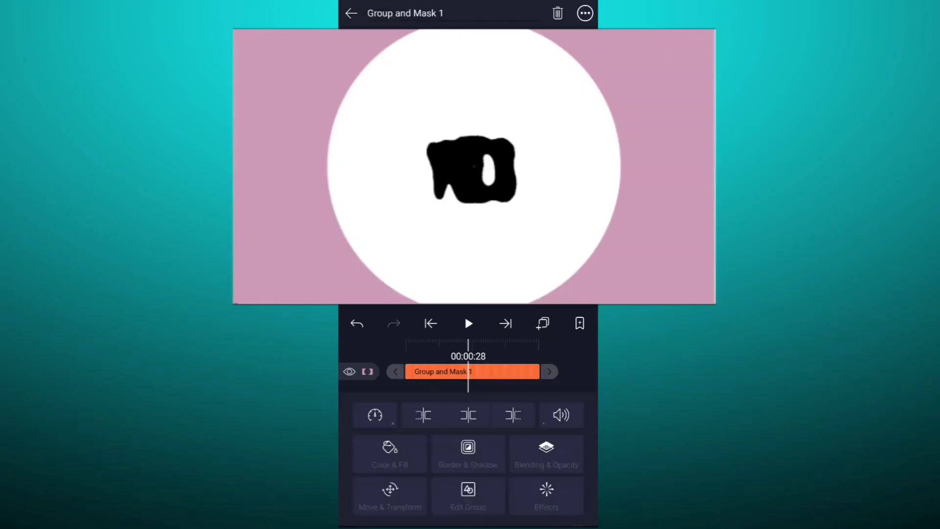
pyautogui.click(351, 13)
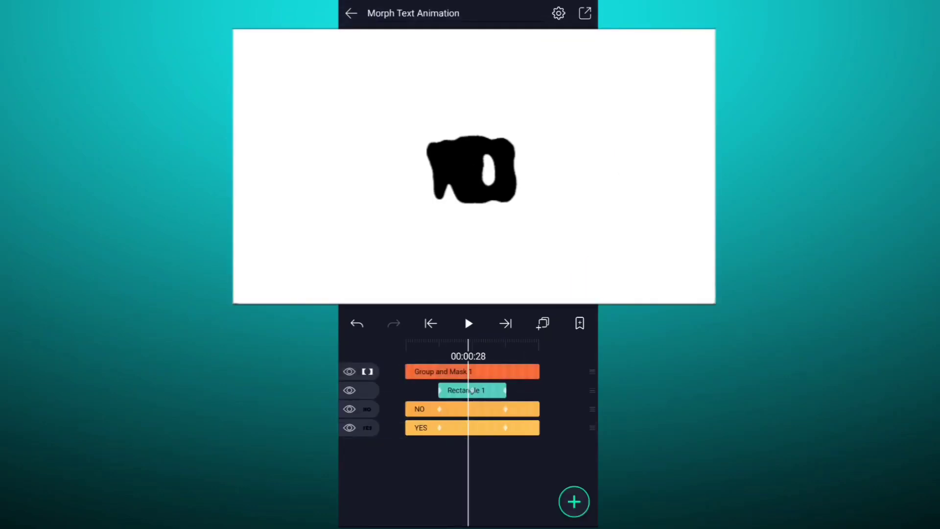
pyautogui.click(468, 323)
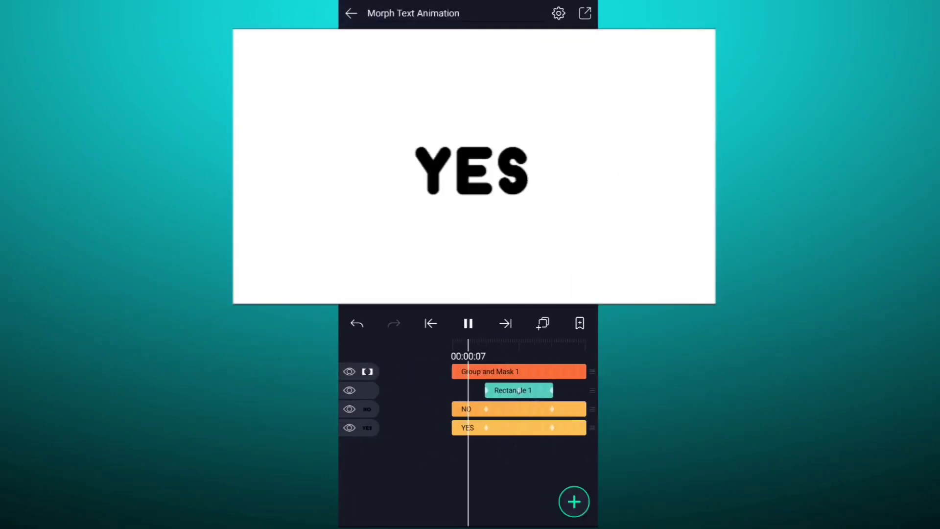